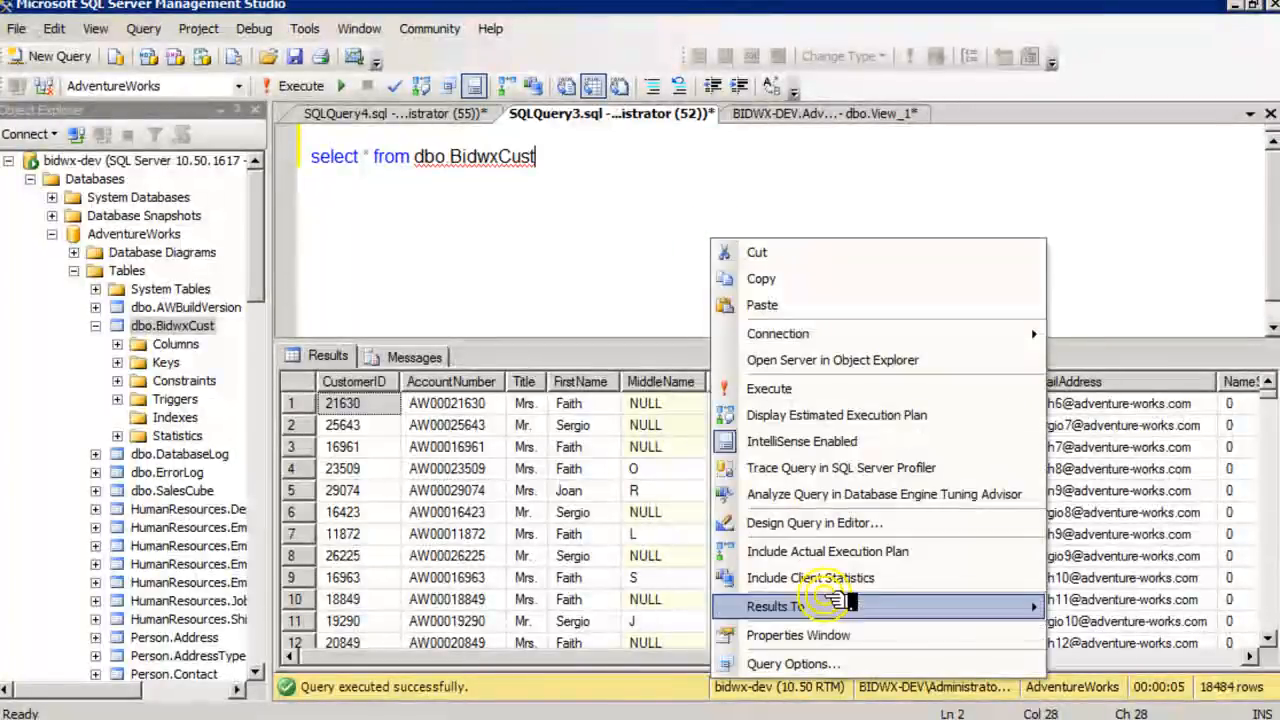
- Enable SET STATISTICS TIME and SET STATISTICS IO in the query's advanced execution options
click(792, 663)
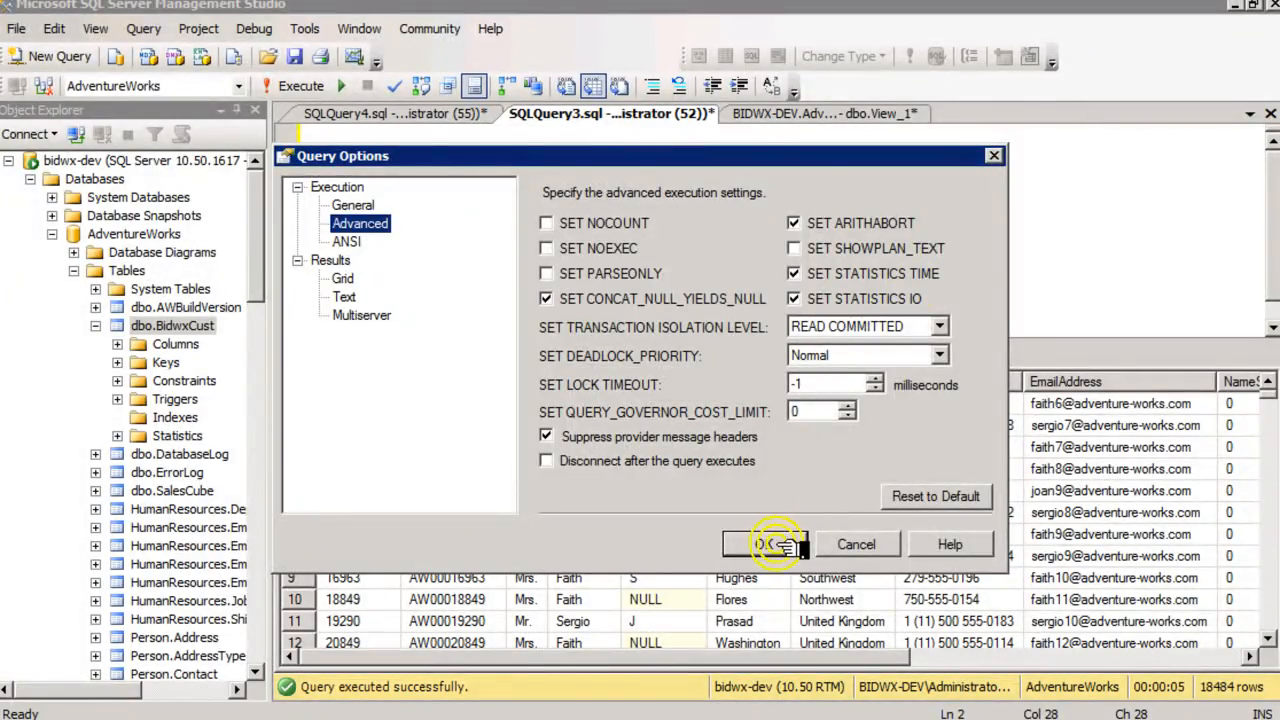
click(775, 544)
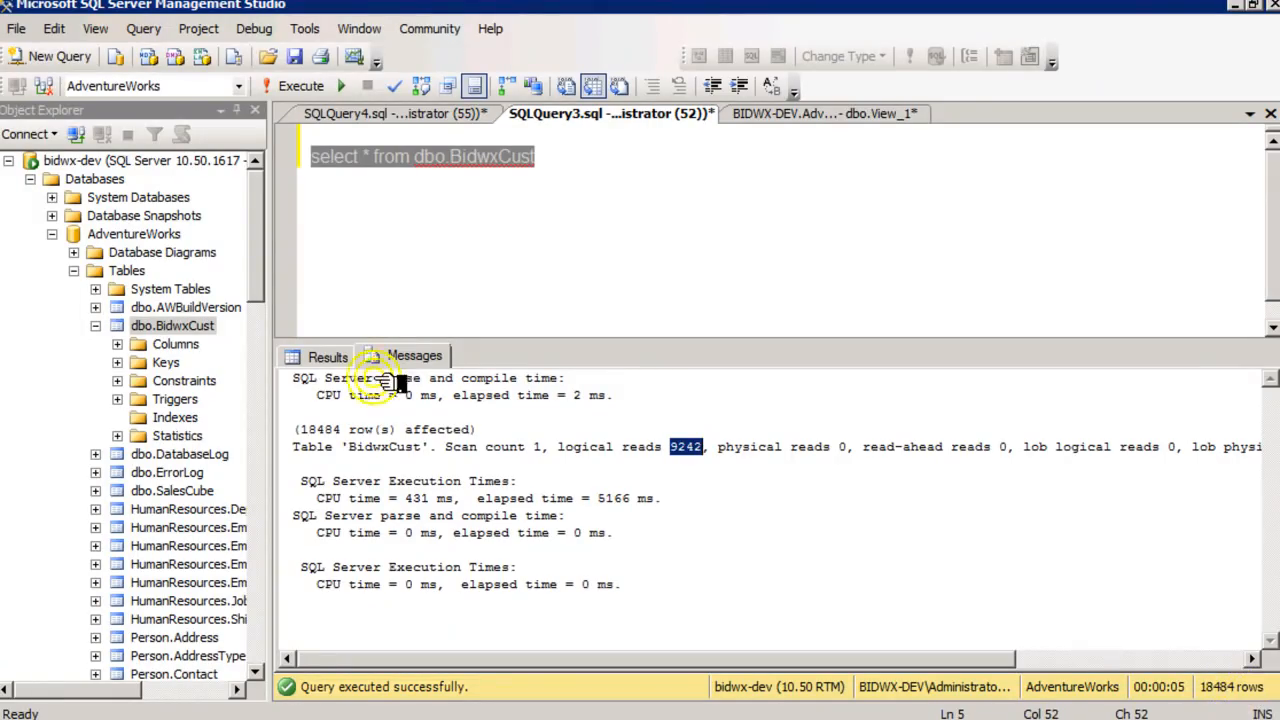
- Read the Messages output showing 9242 logical reads and execution times
click(327, 356)
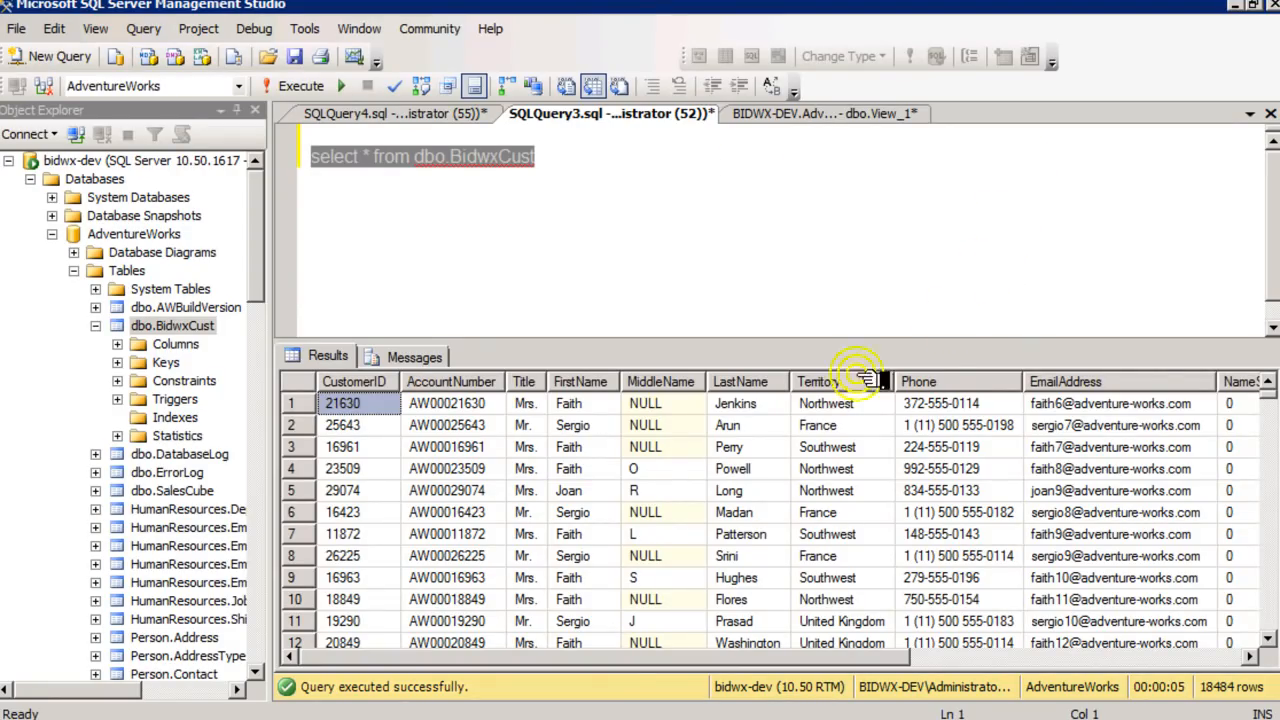
- Add clustered index ix_first_name on BidwxCust keyed on the FirstName column
right_click(175, 417)
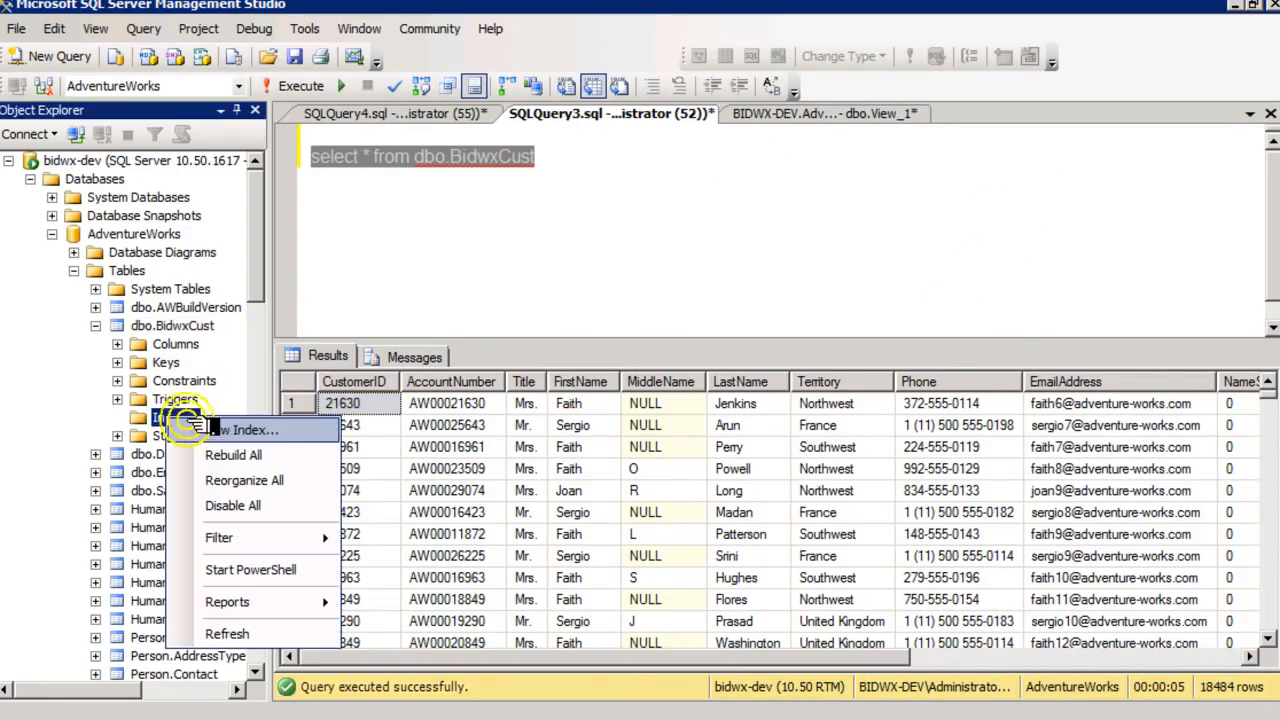
click(247, 429)
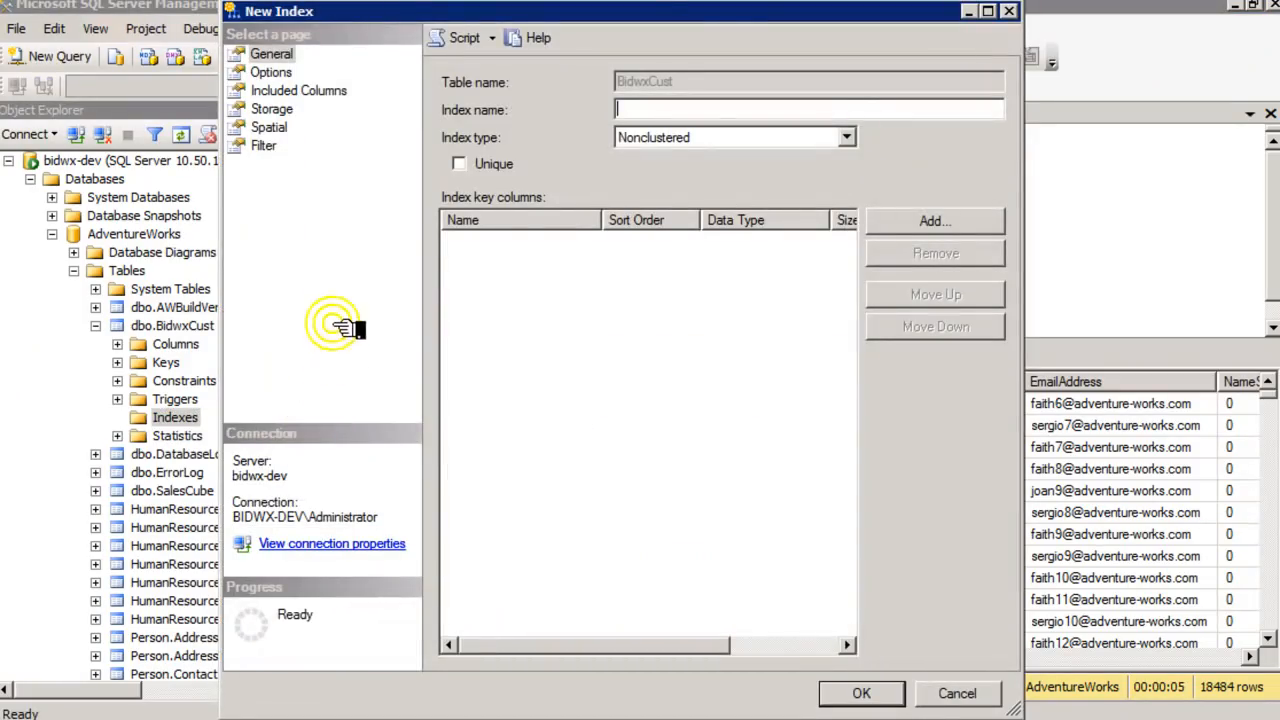
click(845, 137)
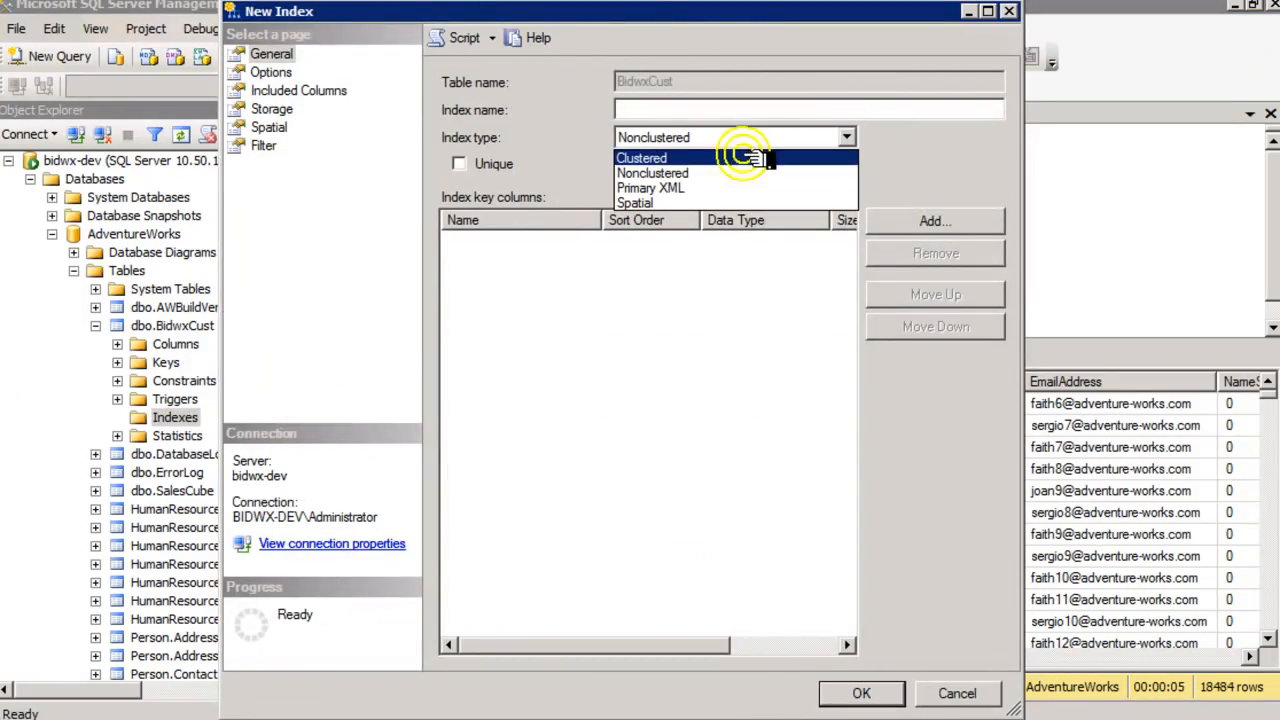
click(641, 158)
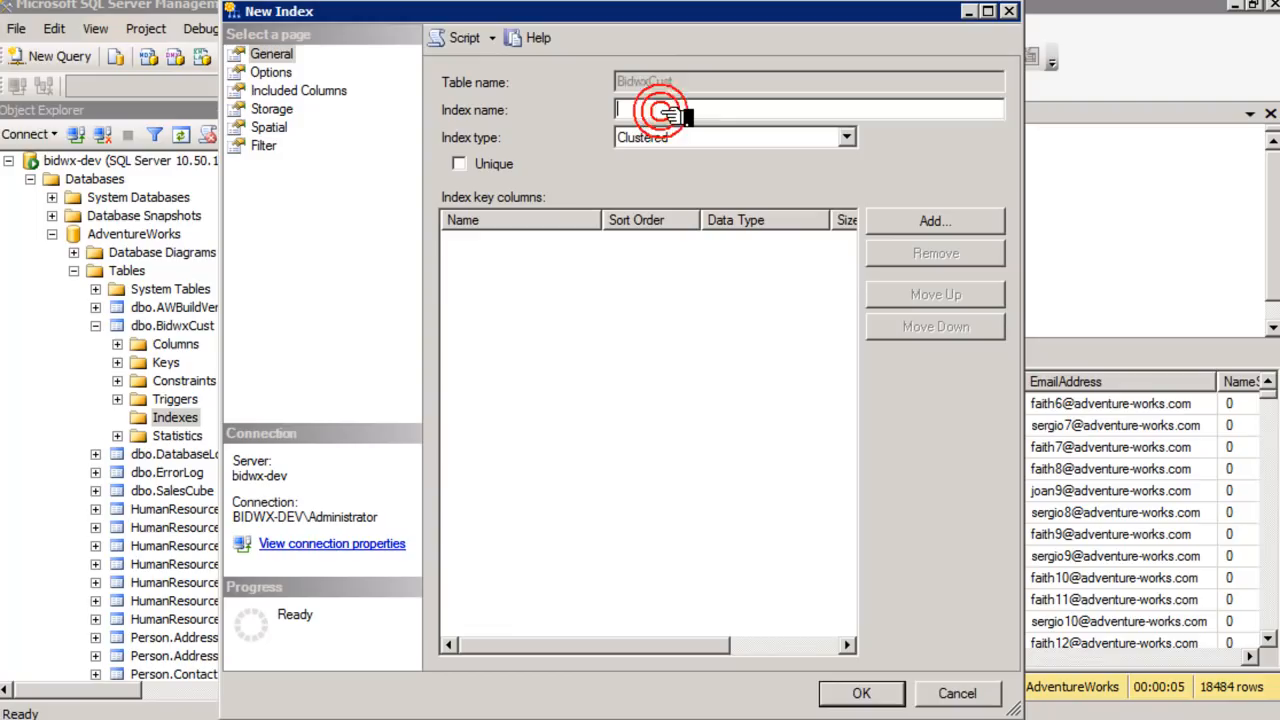
text(ix_first_name)
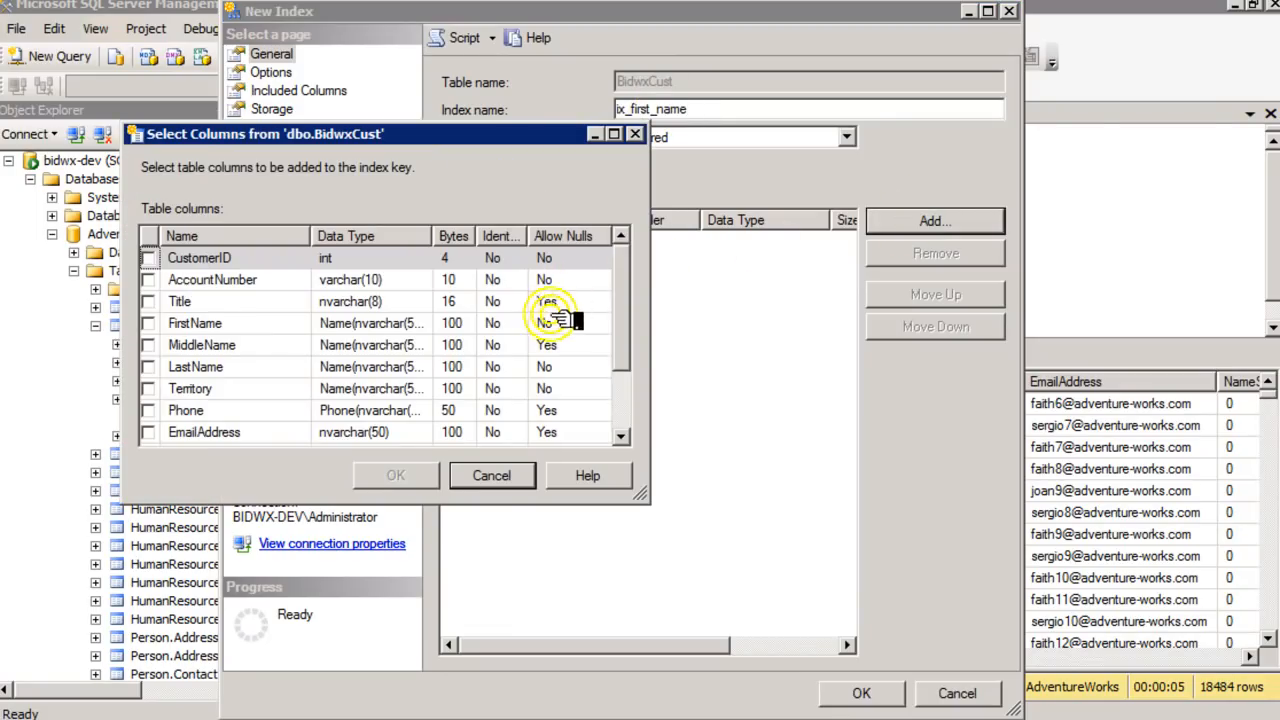
click(395, 475)
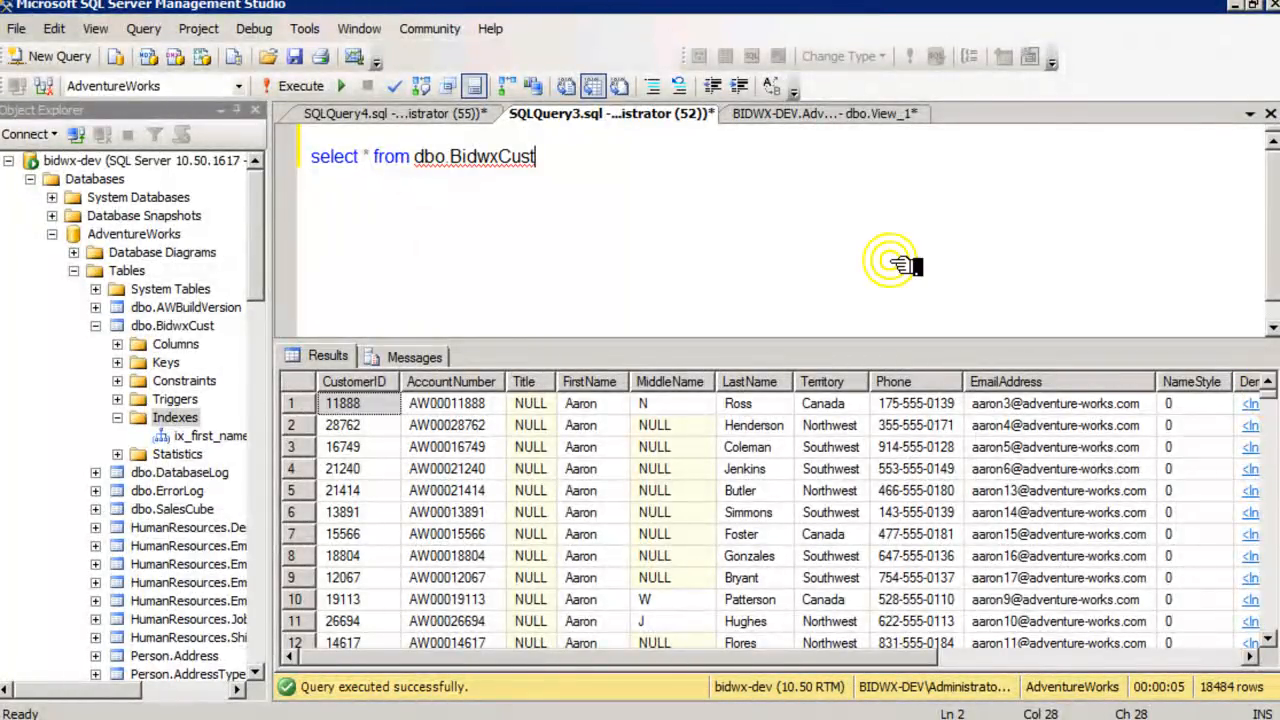
- Delete the ix_first_name index from BidwxCust's Indexes folder
right_click(210, 435)
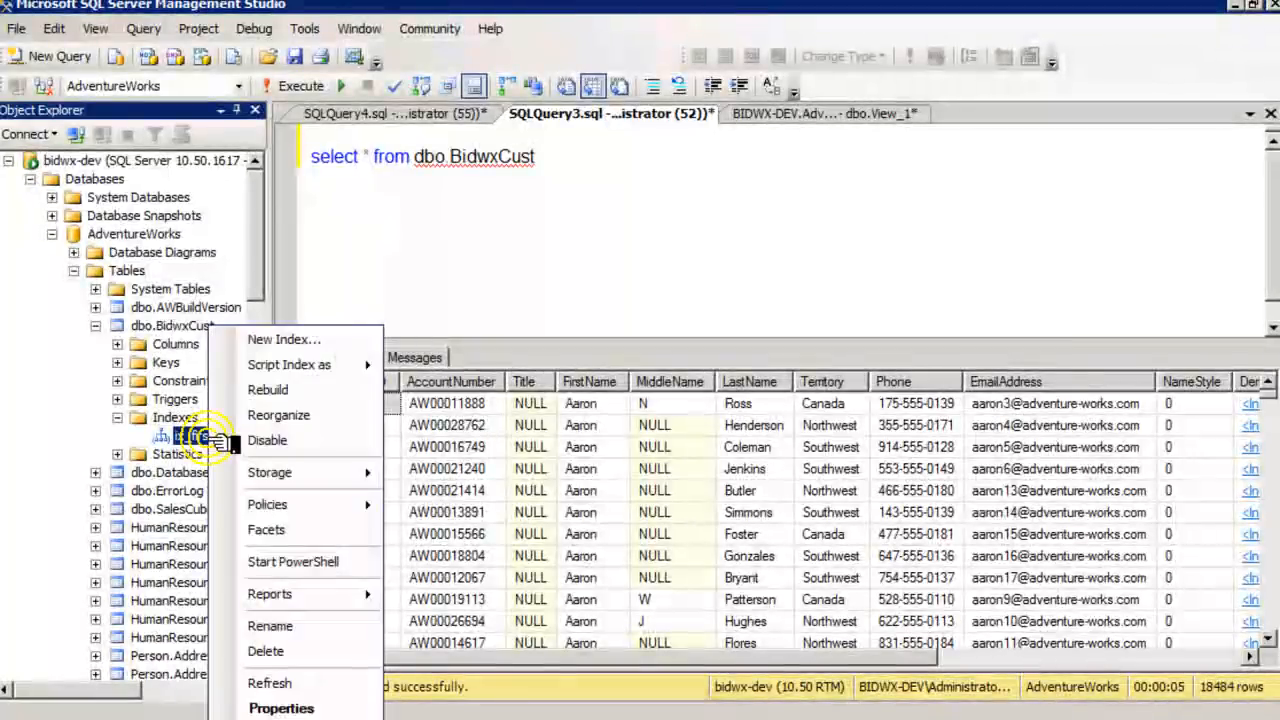
click(267, 390)
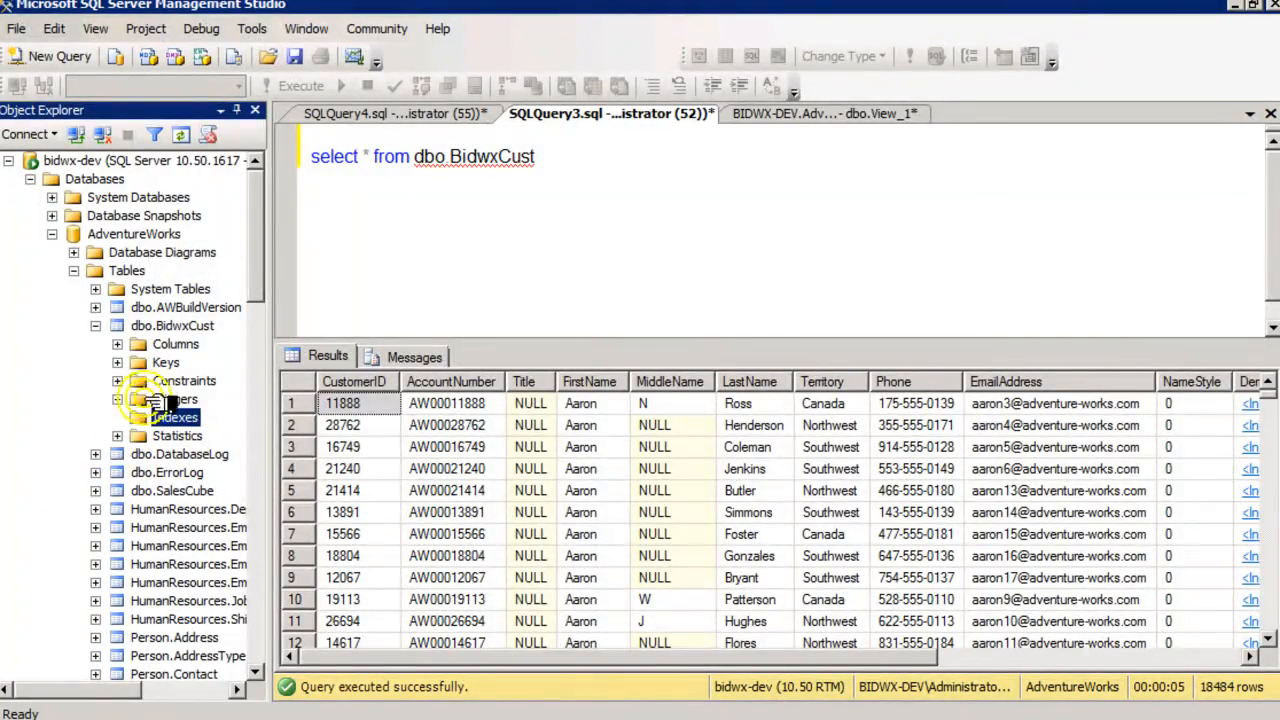
- In BidwxCust's designer, review the clustered key and make CustomerID an identity column (seed 1, increment 1)
right_click(172, 325)
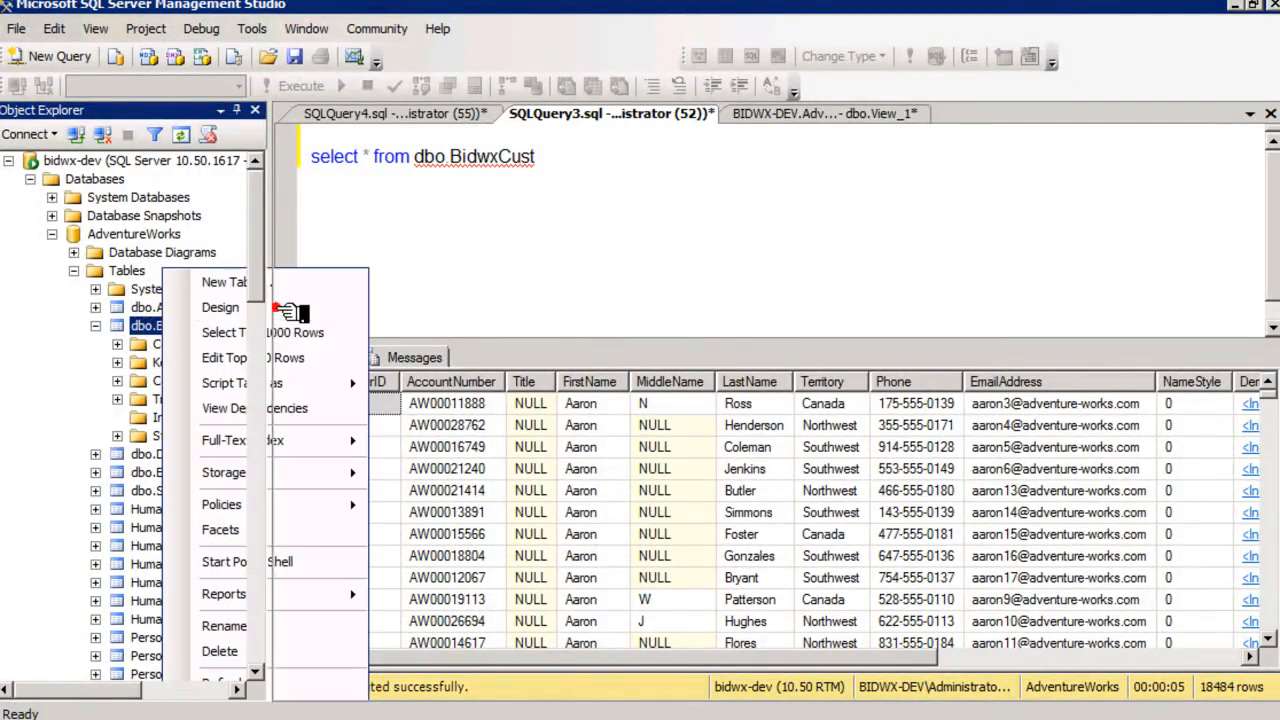
click(220, 307)
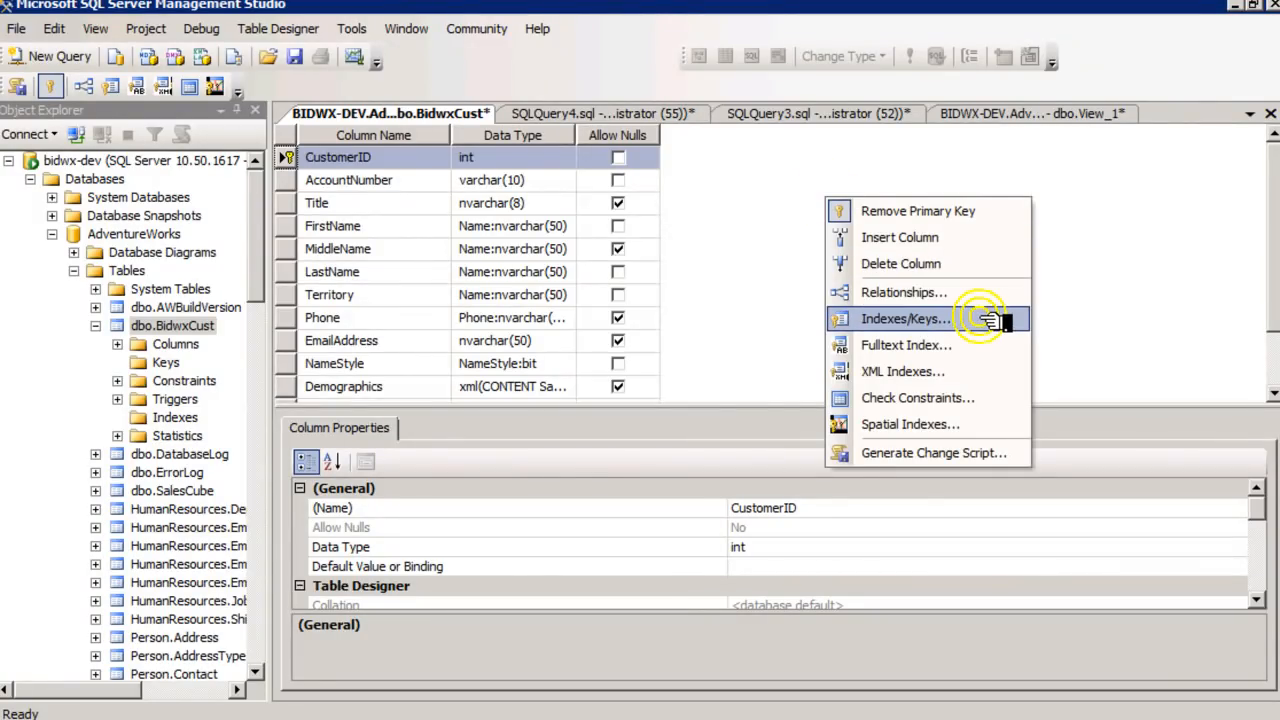
click(904, 318)
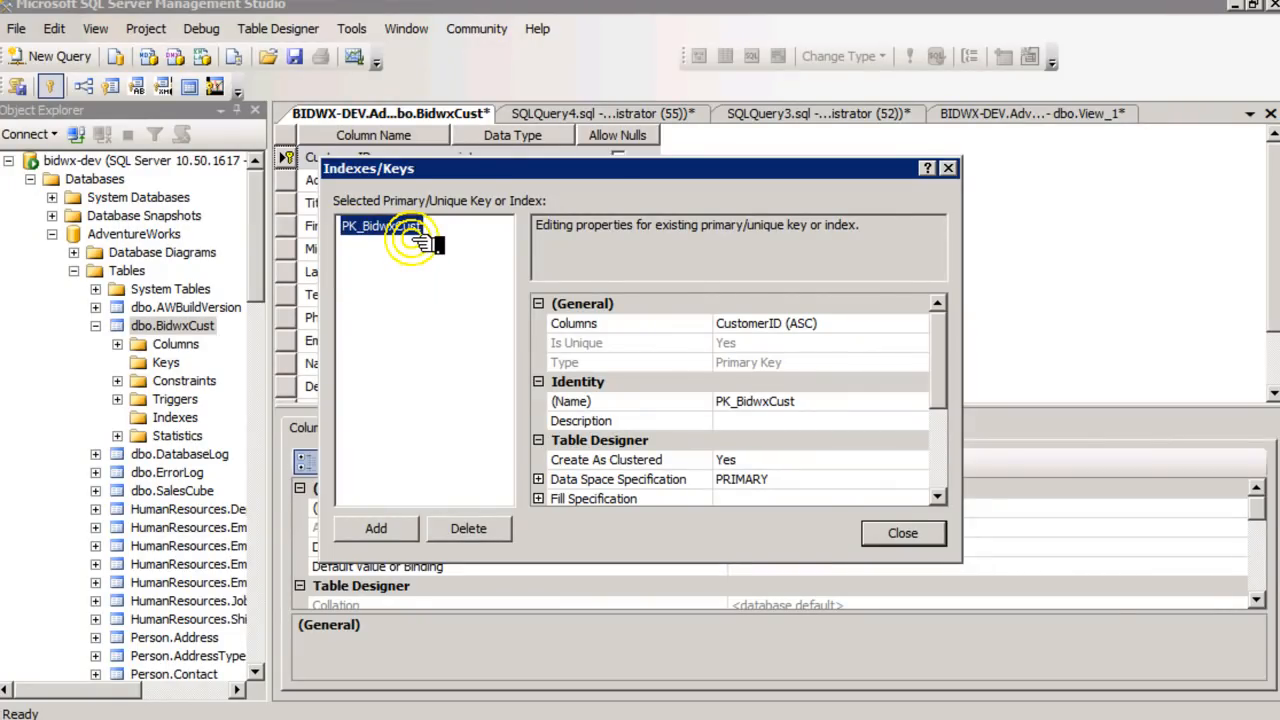
scroll(down, 3)
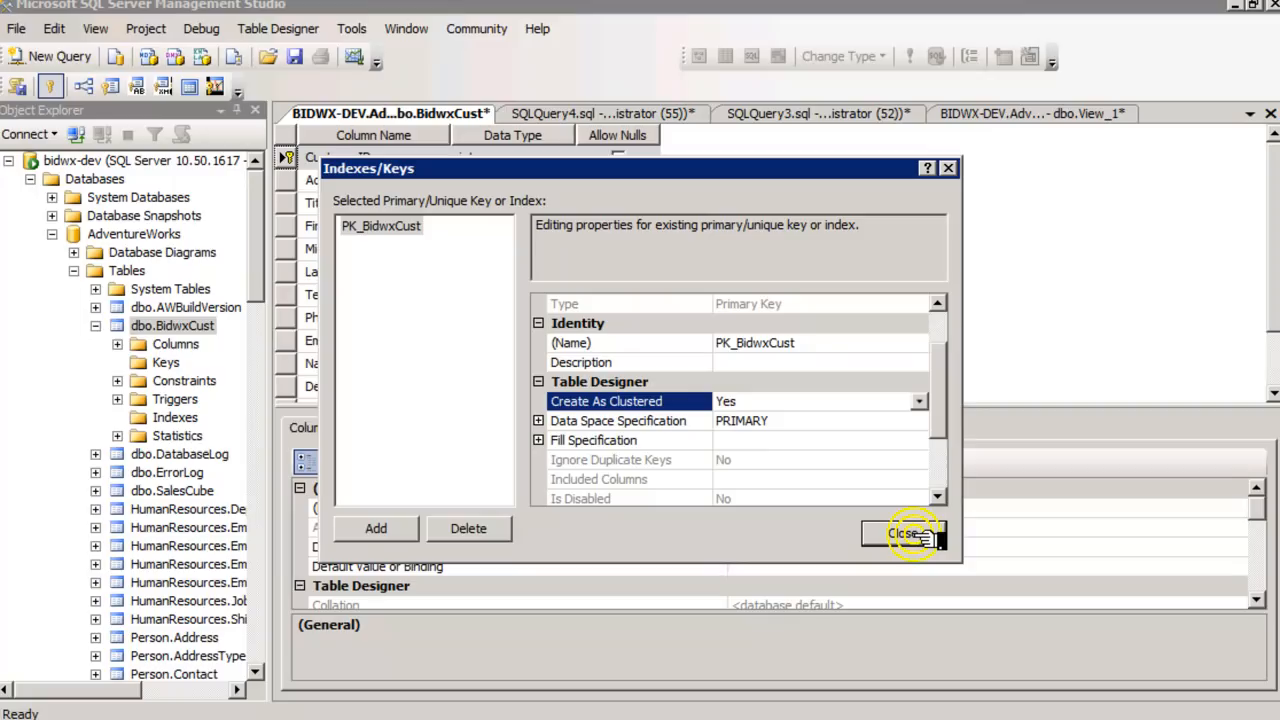
click(907, 533)
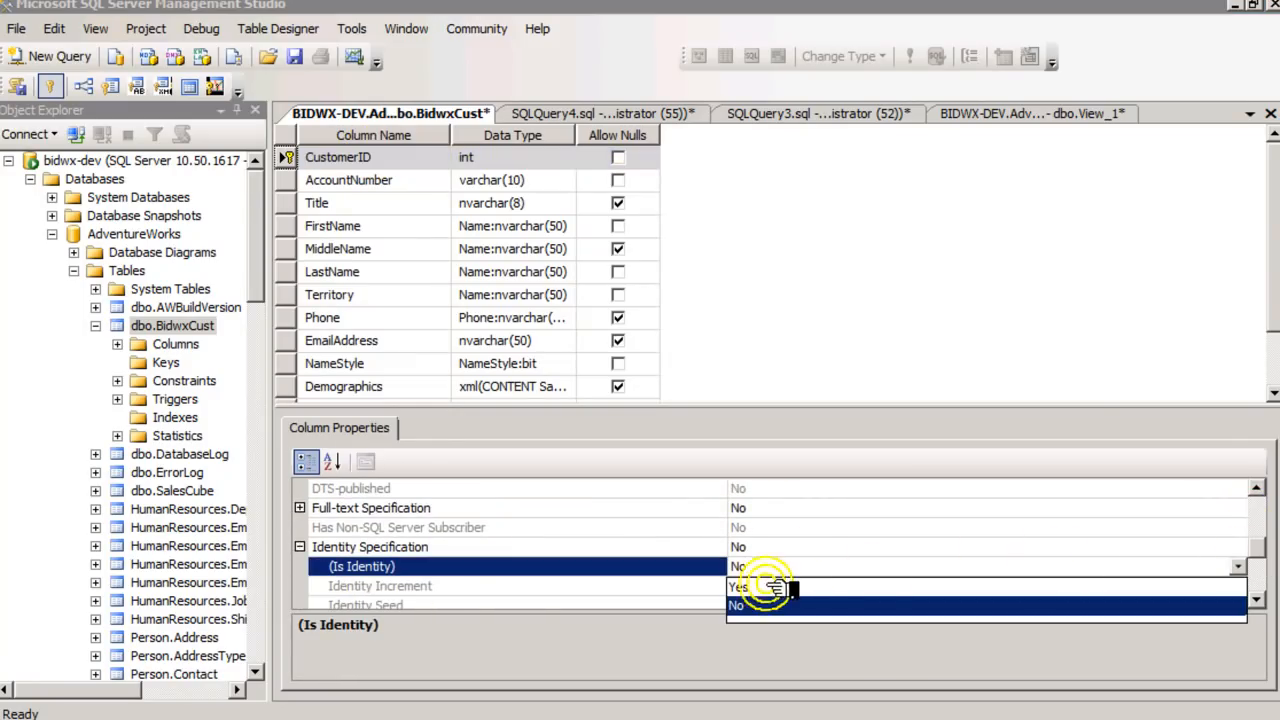
click(740, 587)
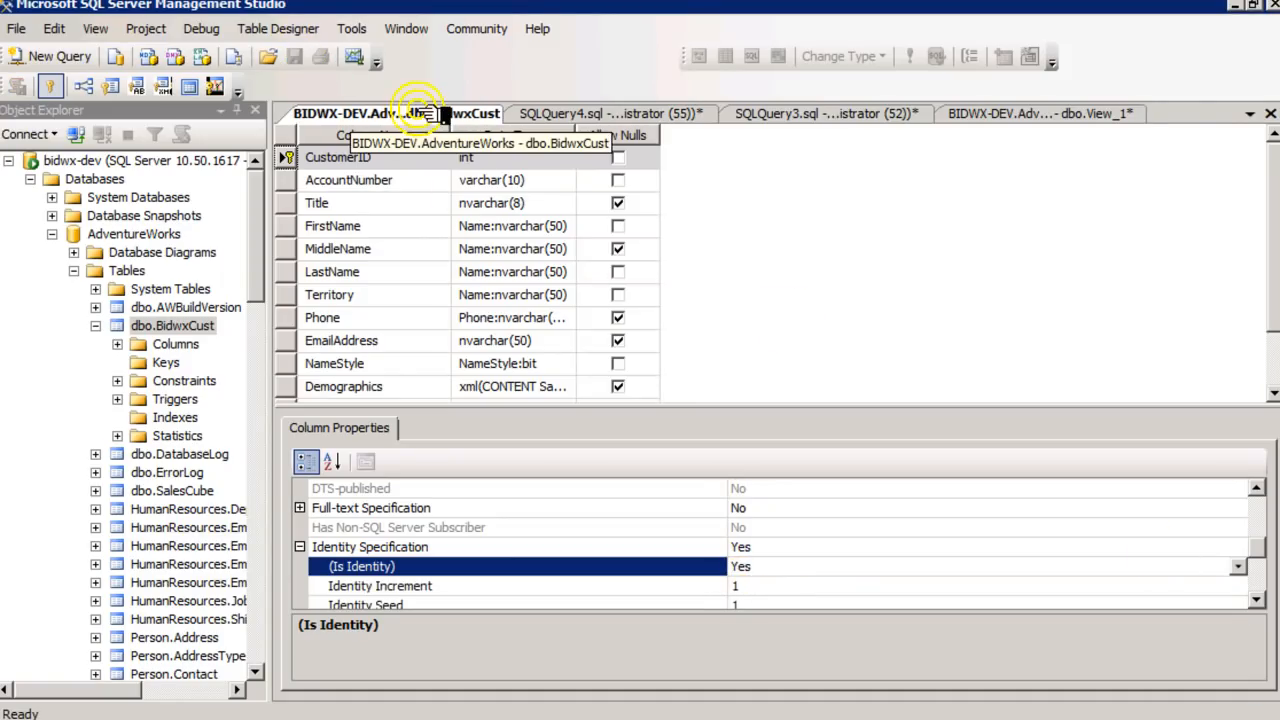
- Rerun select * from dbo.BidwxCust, returning 18484 rows ordered by CustomerID from 11000
click(810, 113)
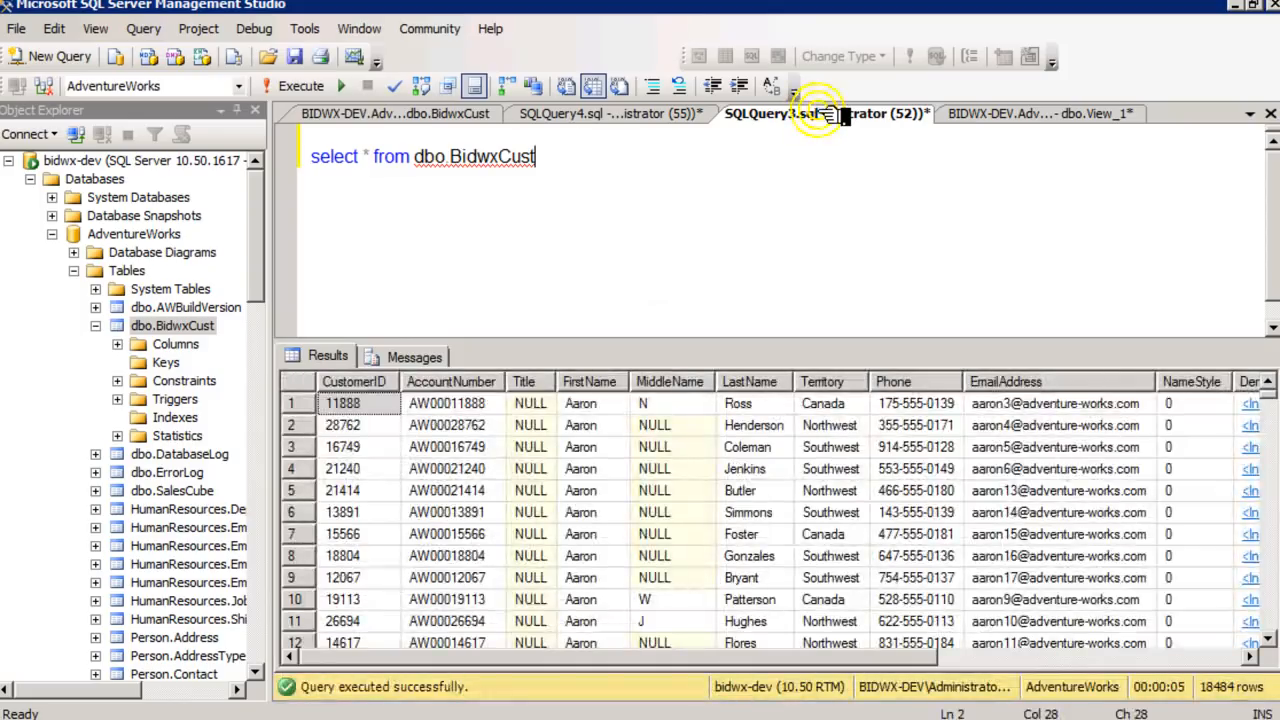
click(300, 85)
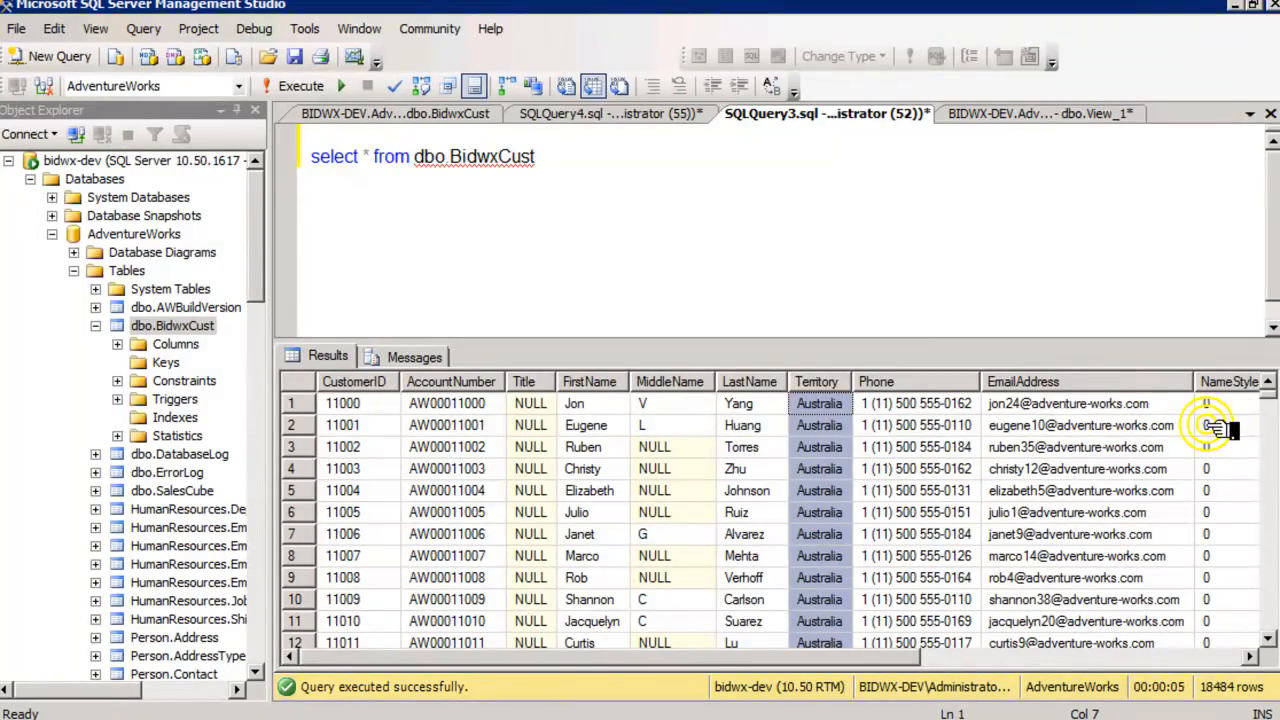
click(1210, 425)
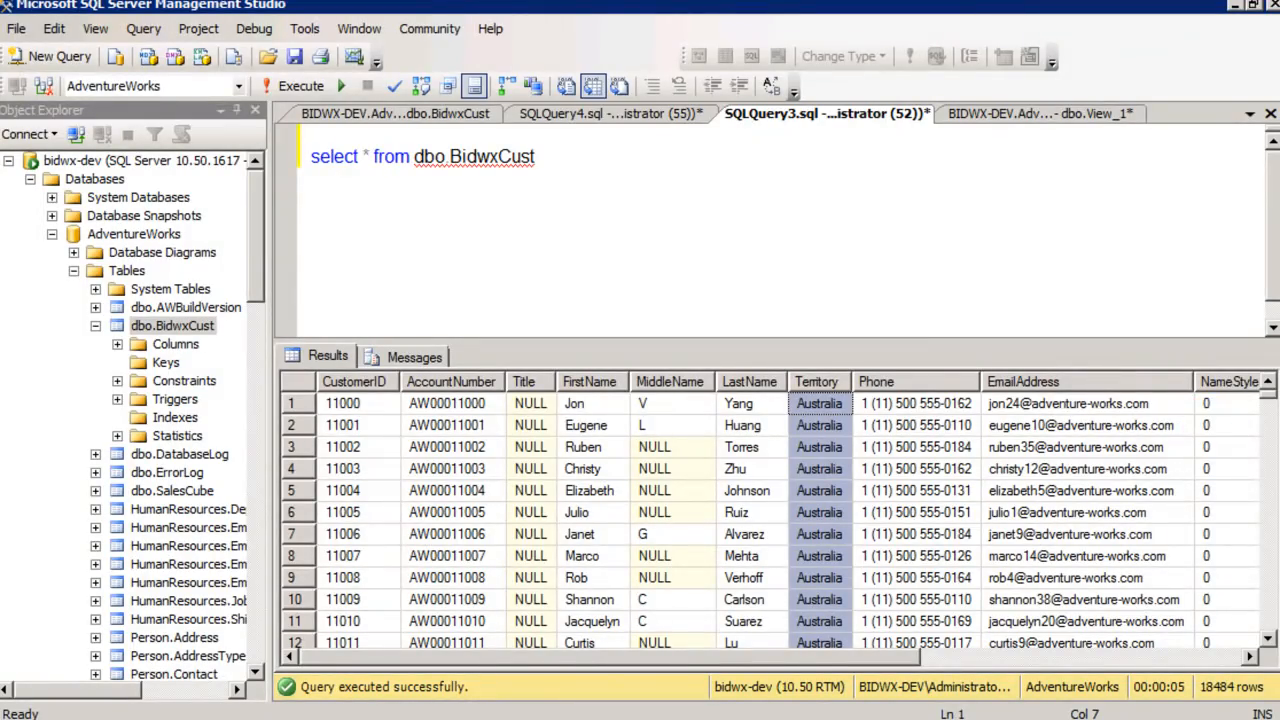